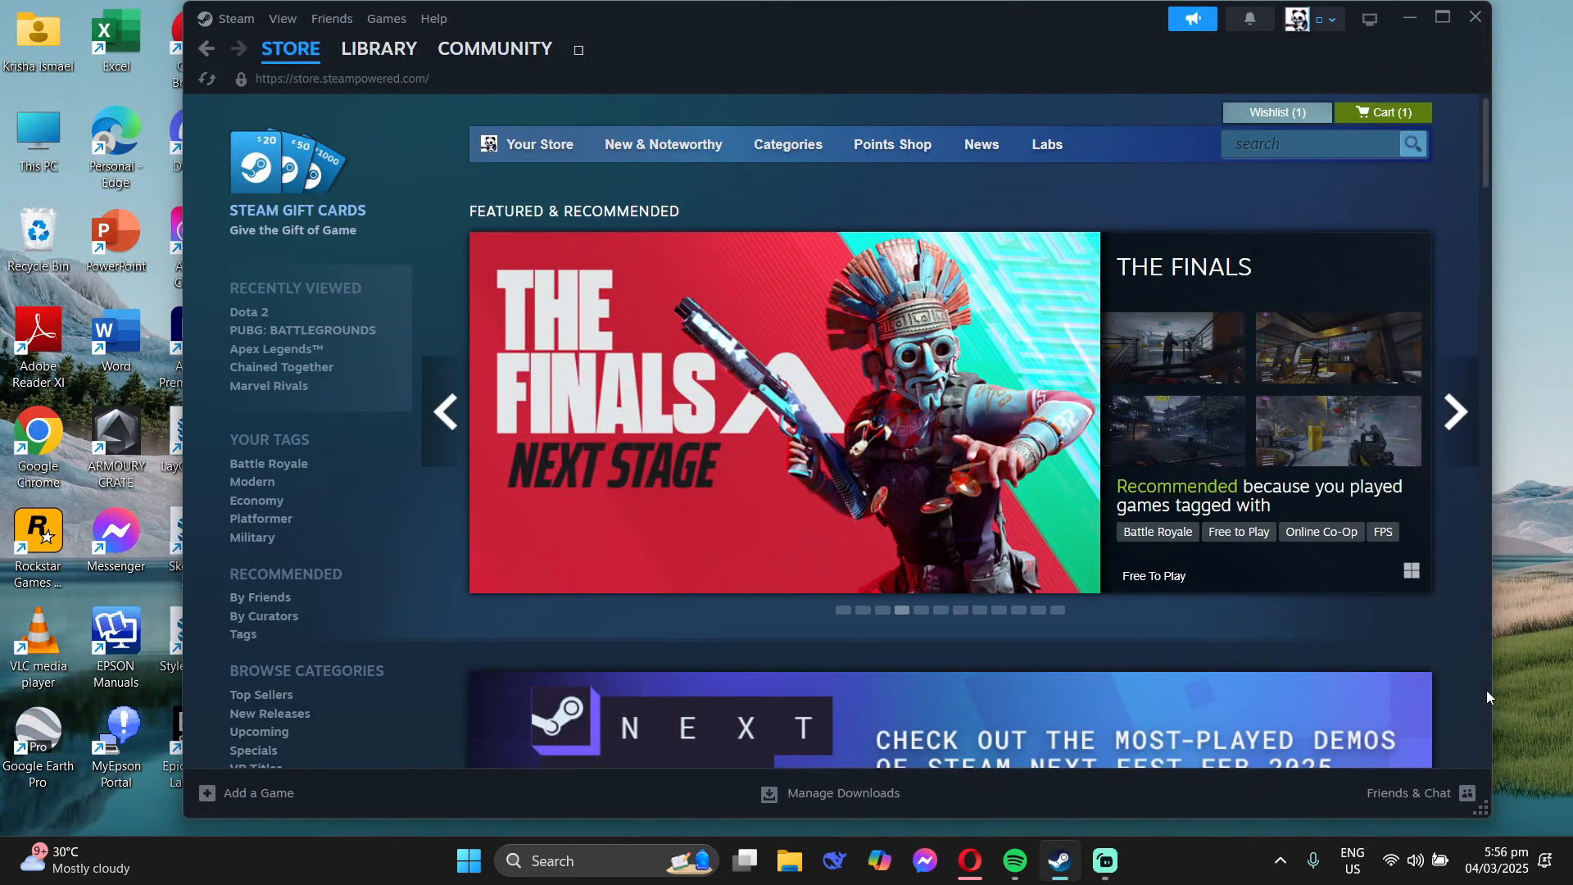
Step: Go to Steam's Account details page and scroll down to Family Settings
click(493, 48)
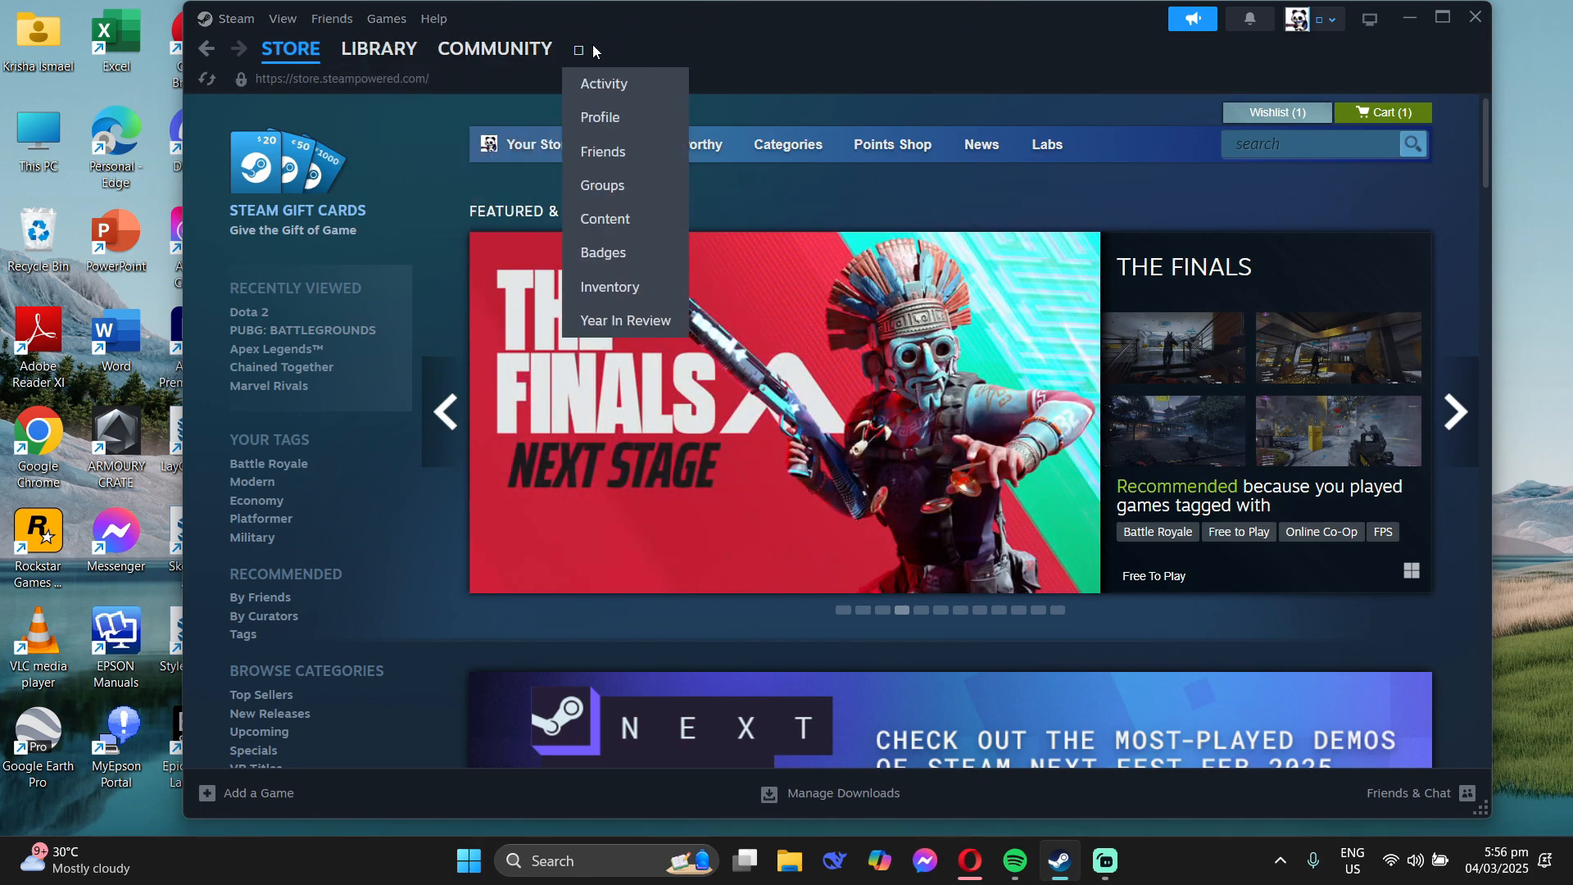
click(1297, 18)
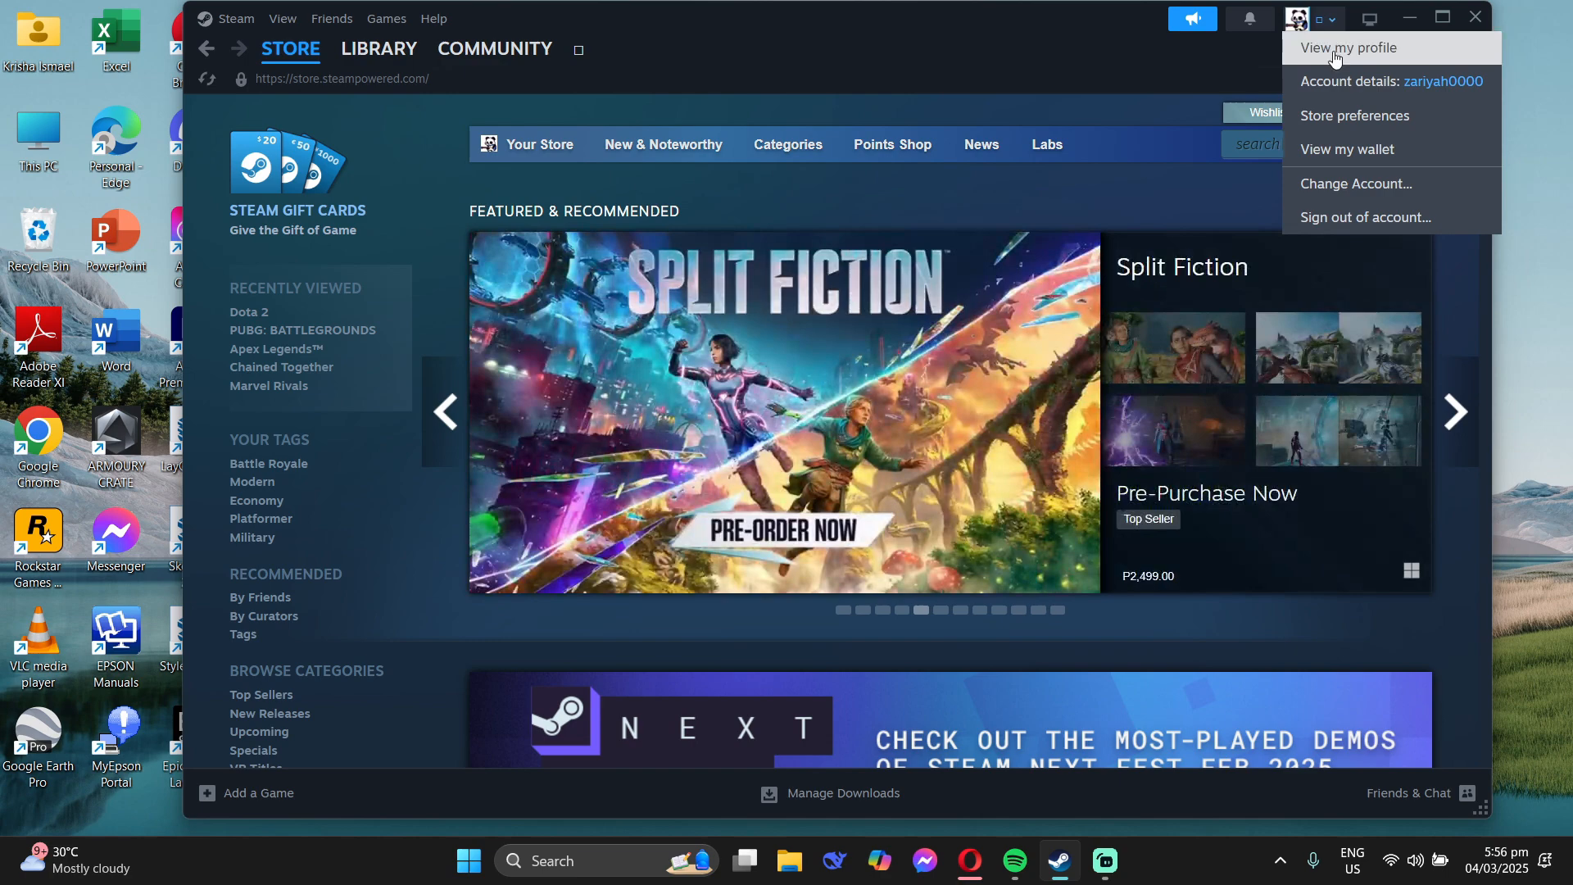
click(1348, 47)
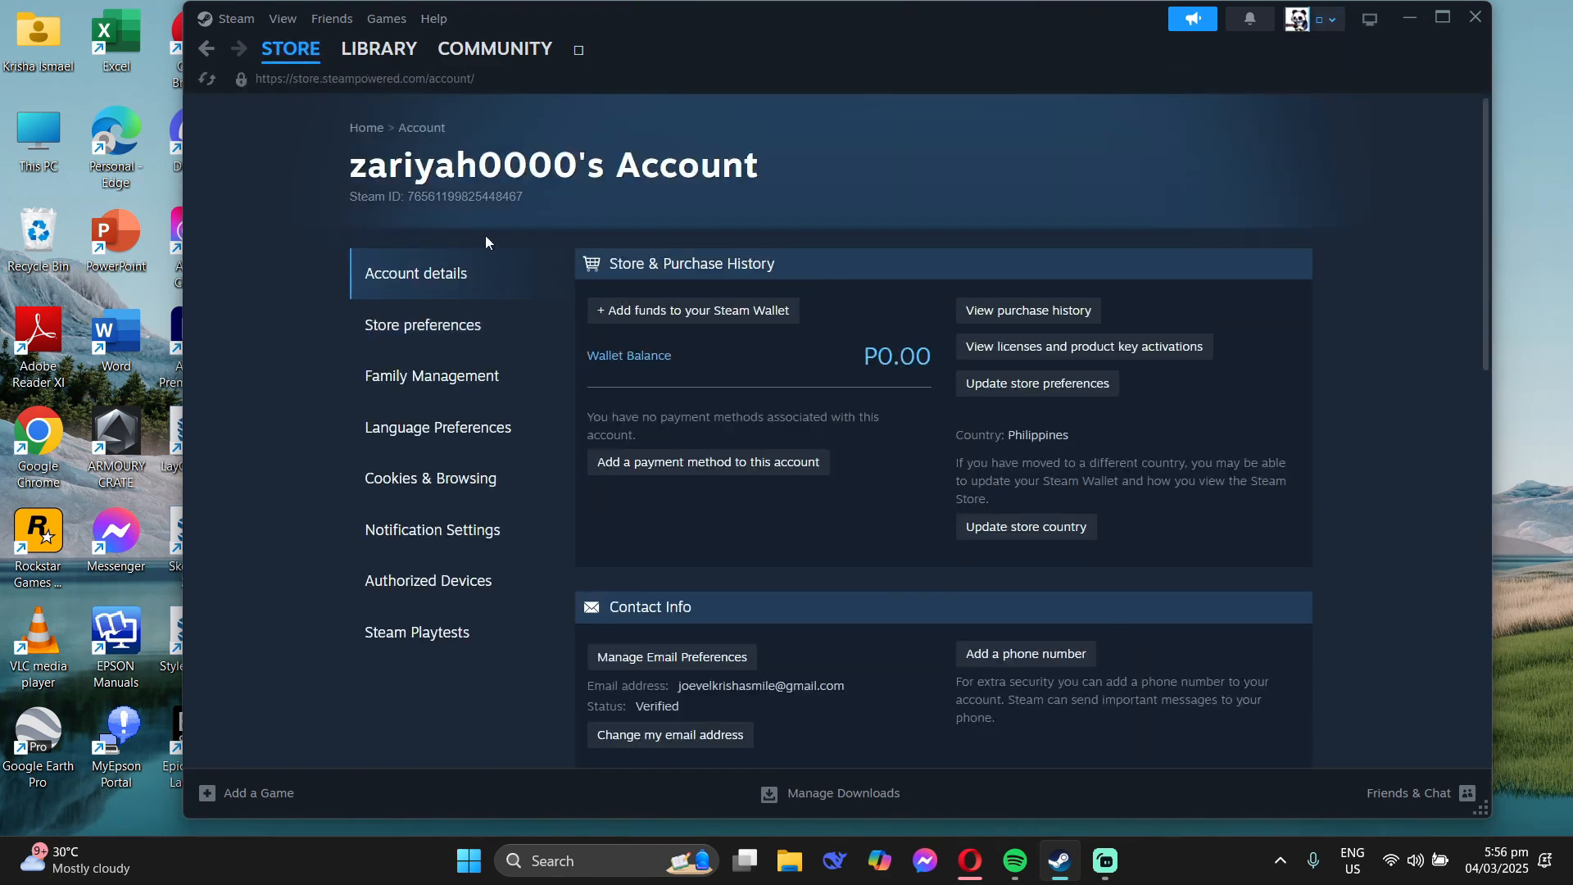
scroll(down, 3)
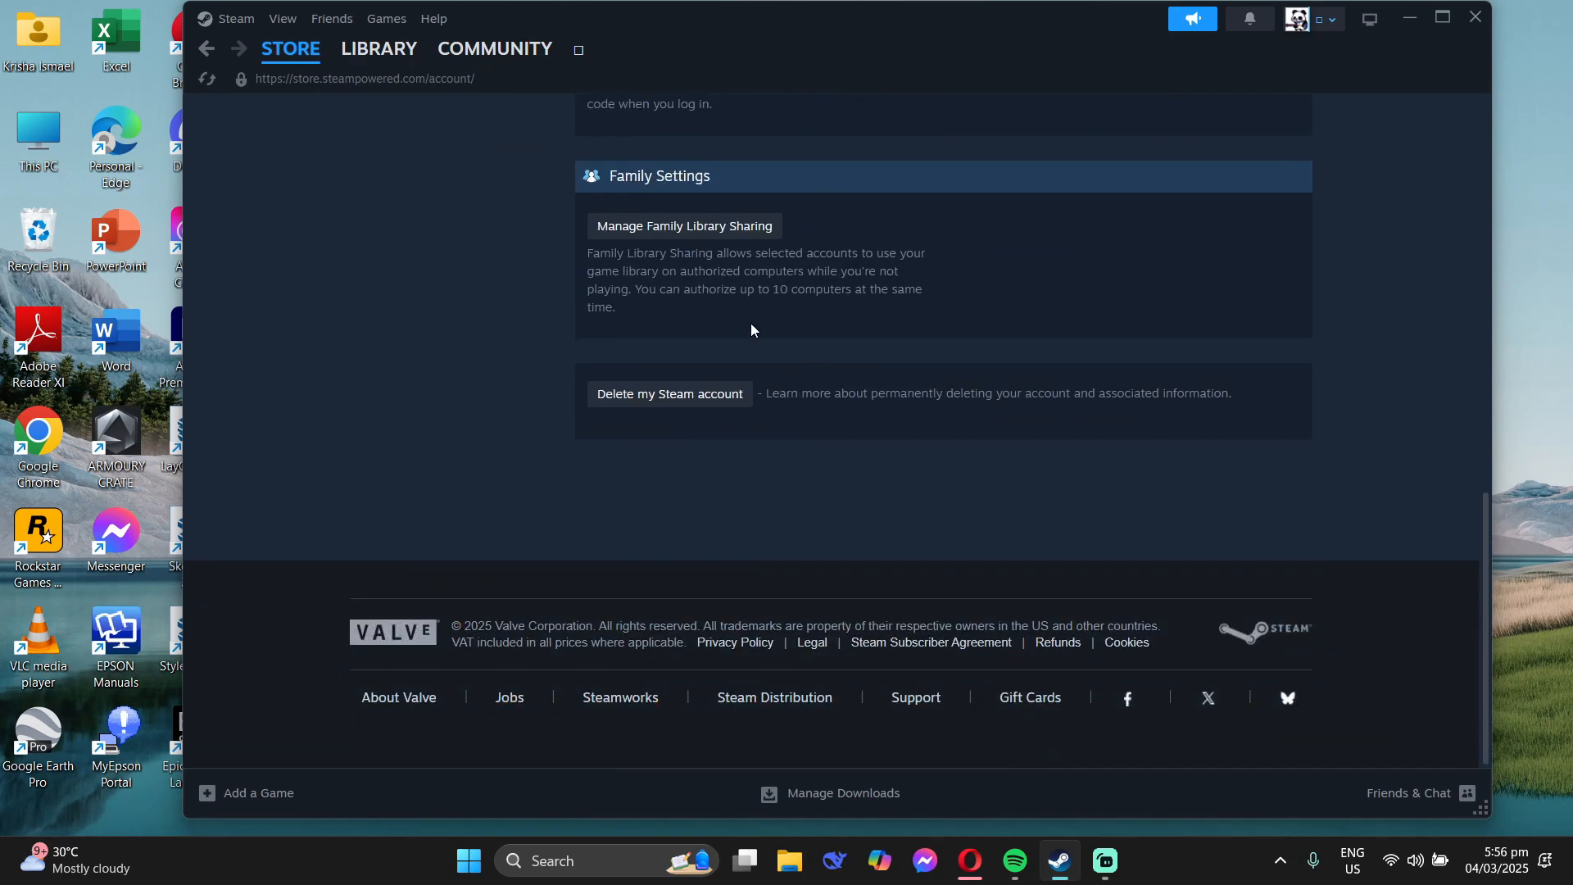
Step: Confirm Family Library Sharing lists no authorized computers or accounts, then return to the Library
click(684, 227)
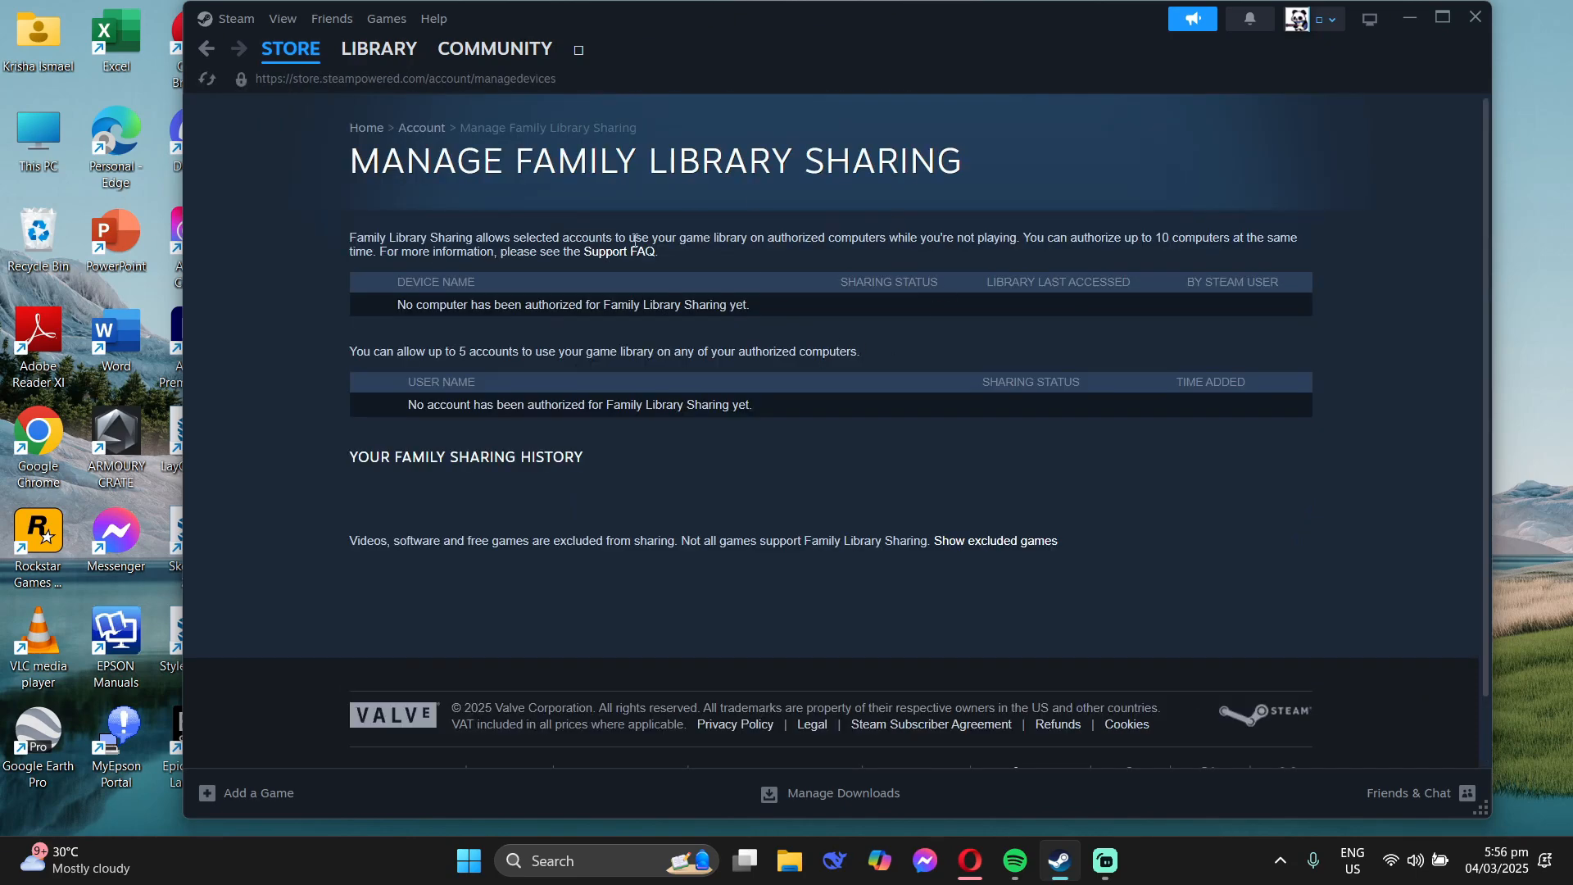
mouse_move(510, 295)
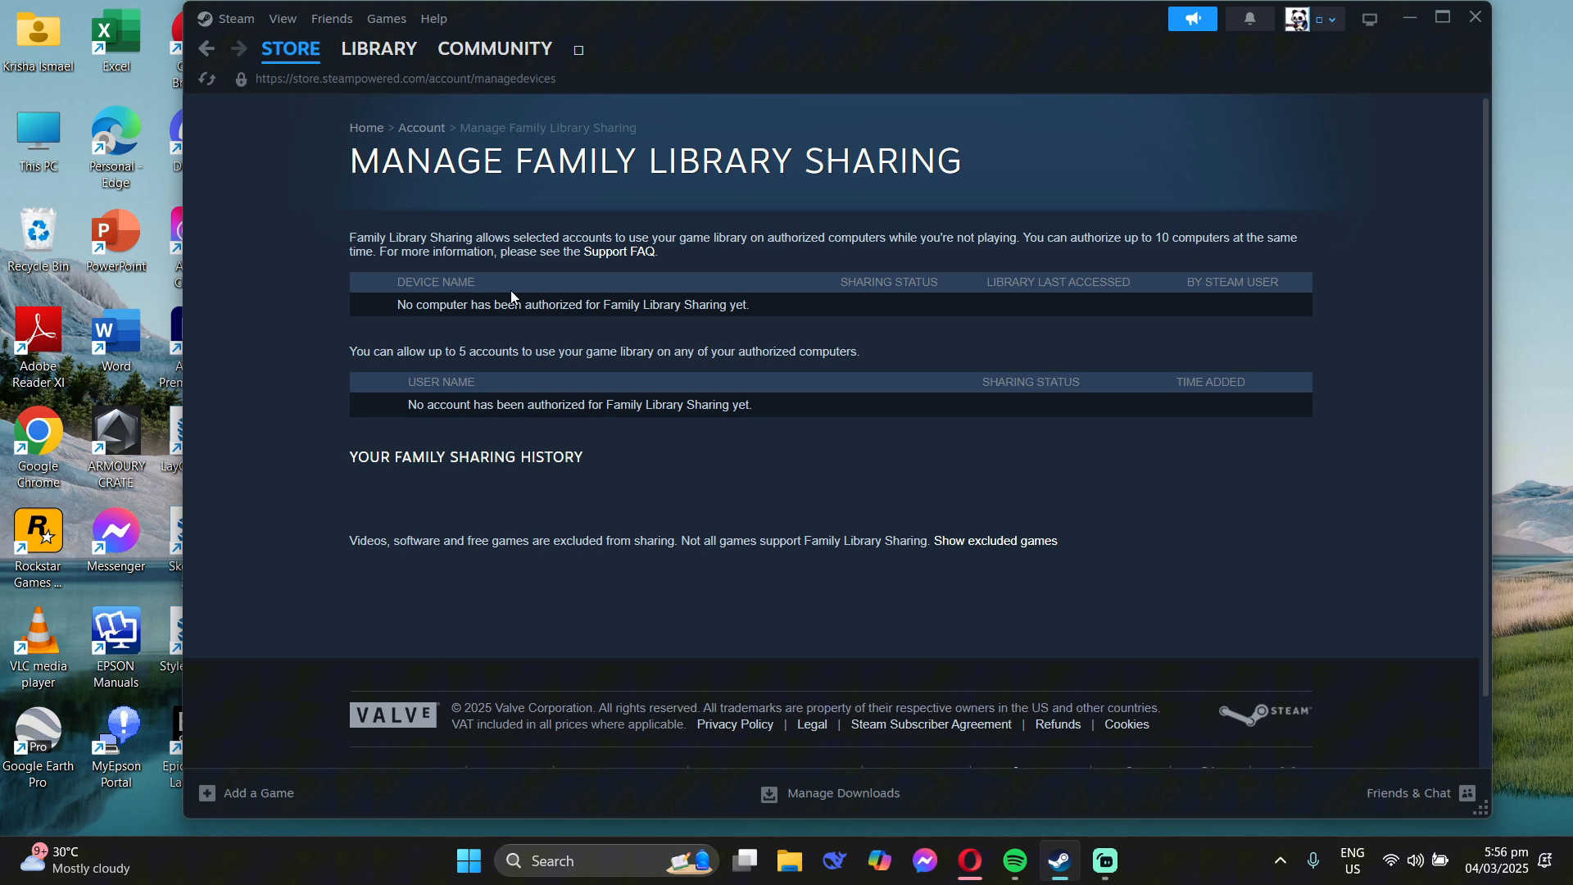
mouse_move(715, 340)
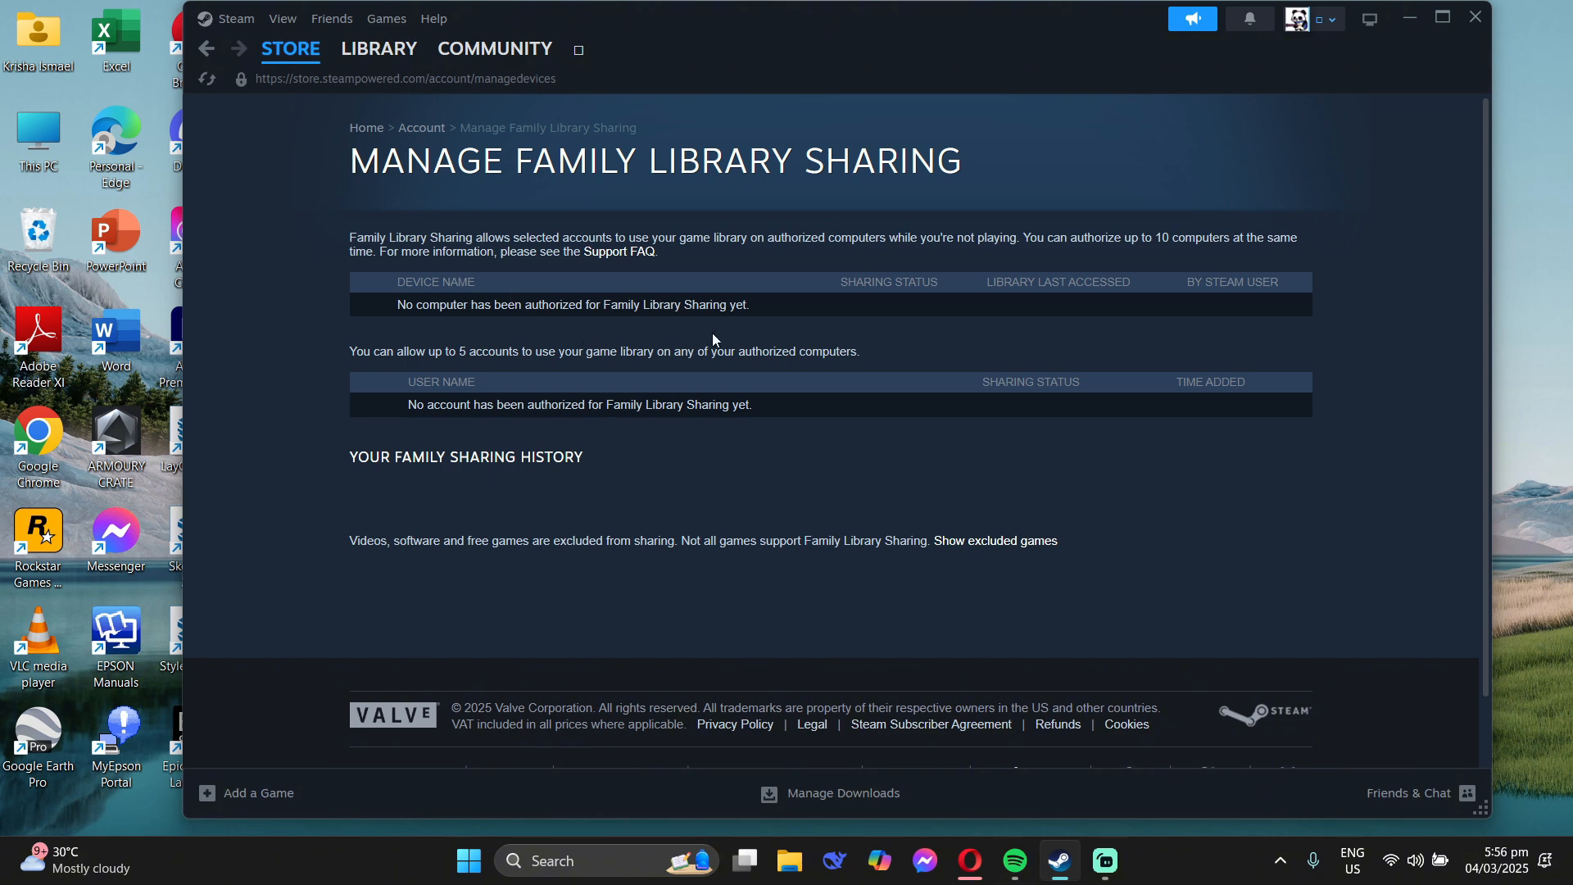
mouse_move(1147, 304)
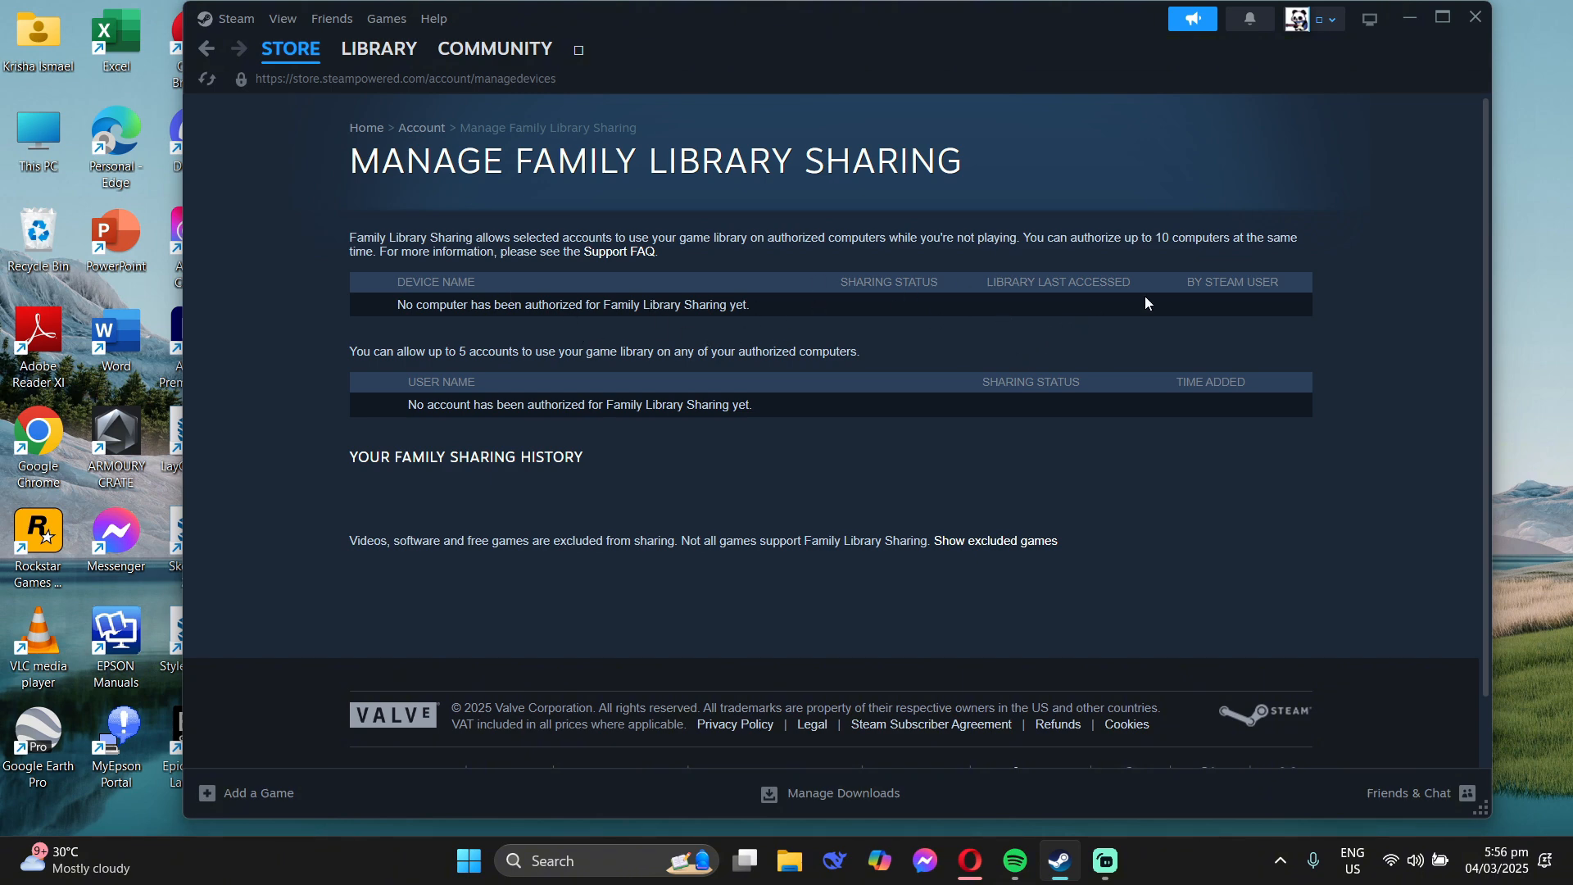
mouse_move(997, 322)
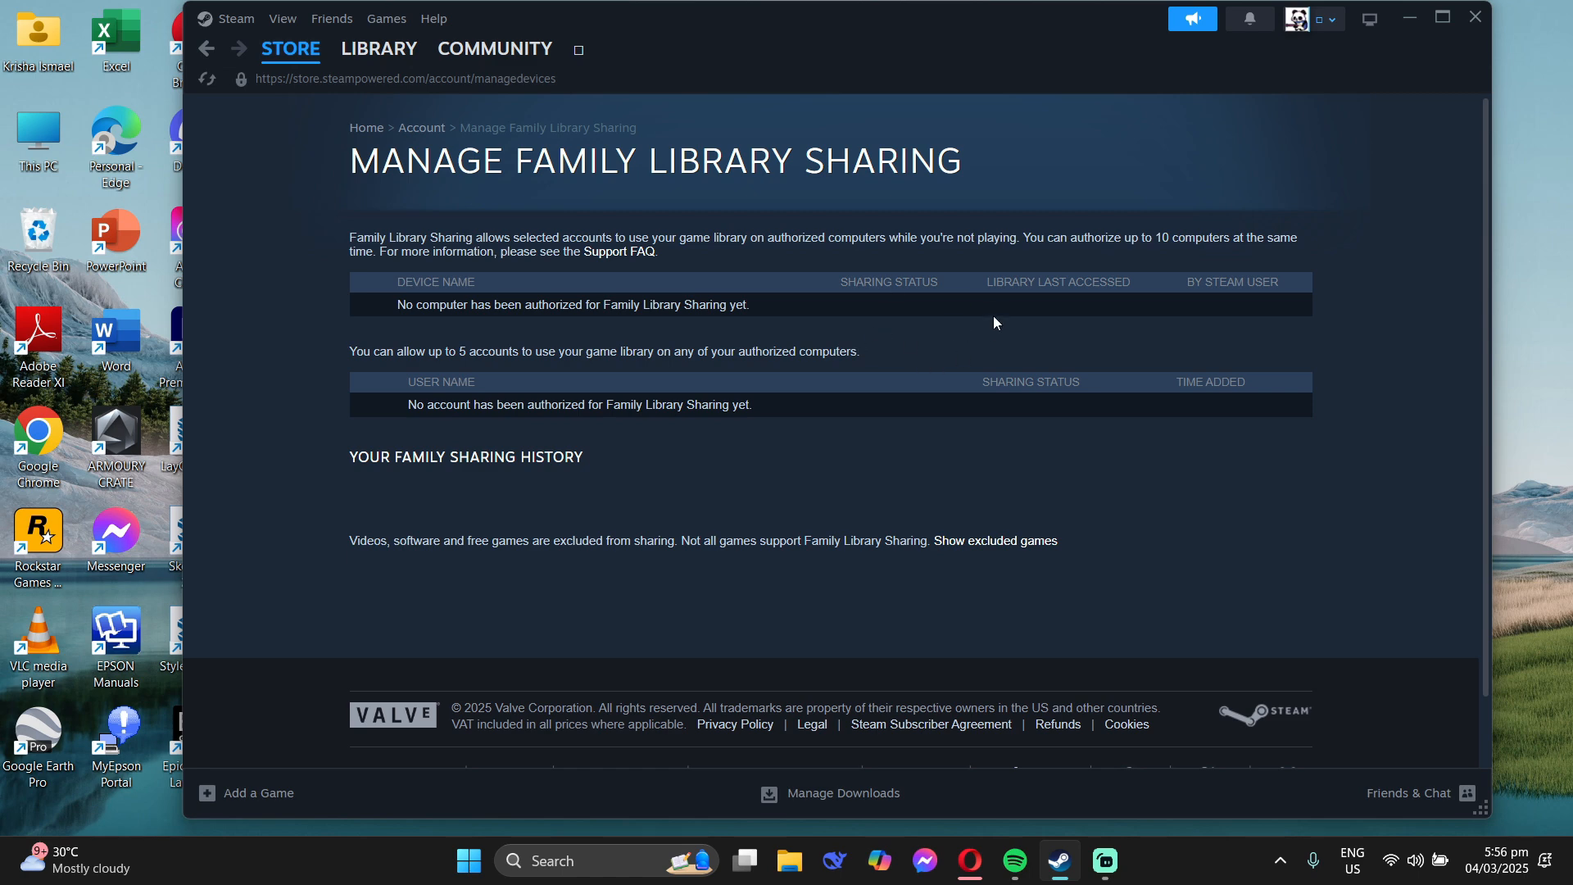
mouse_move(991, 297)
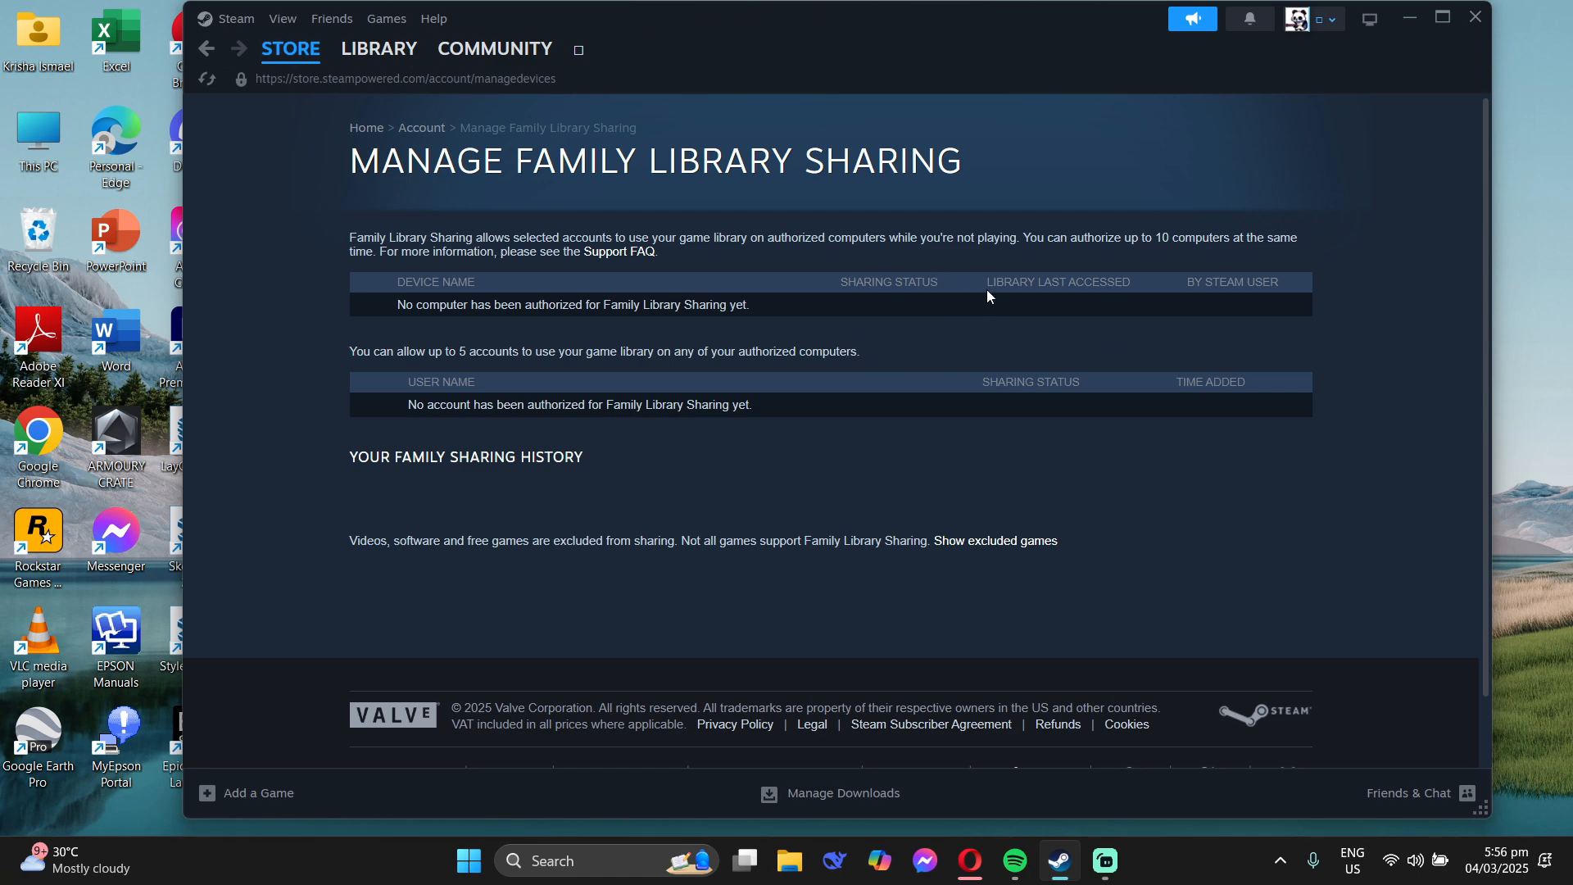
click(378, 49)
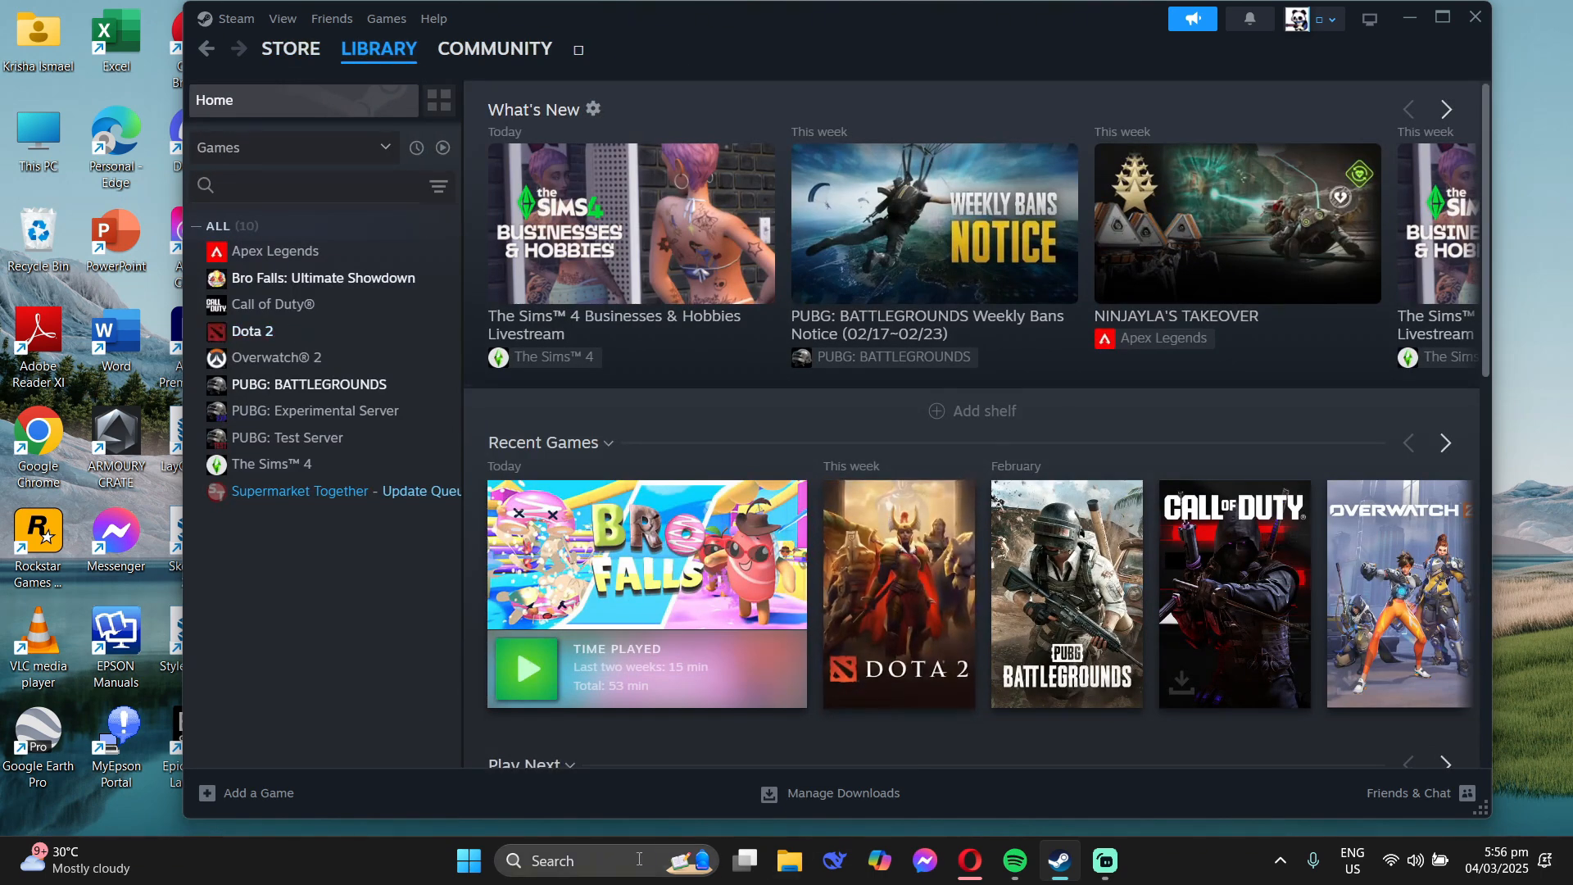
Step: Search for cmd and run Command Prompt as administrator
text(cmd)
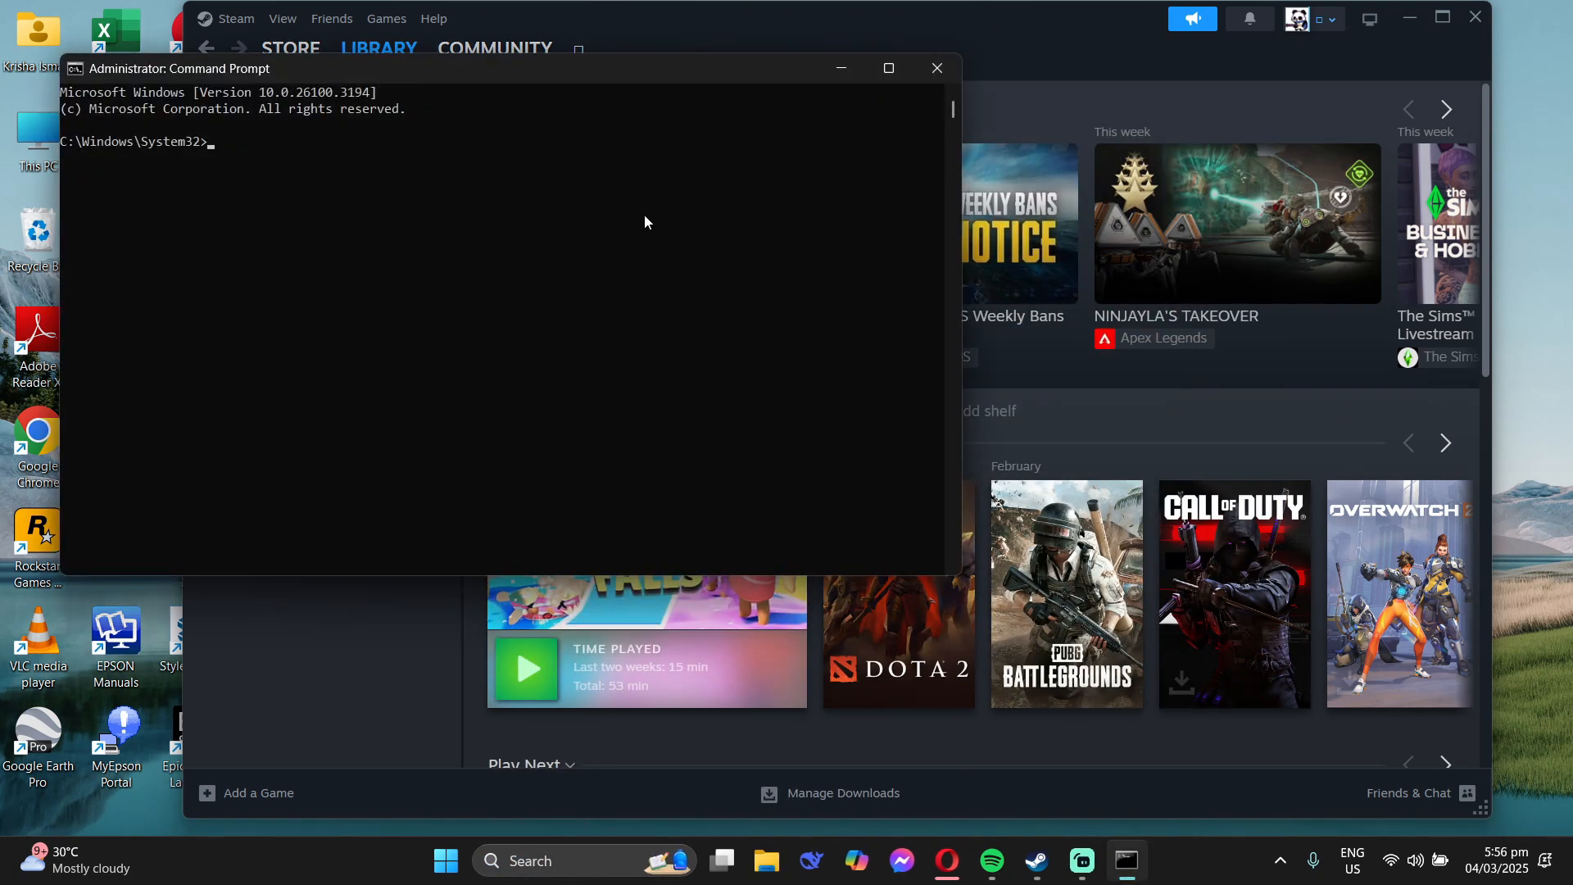
Step: Run sfc /scannow, confirm no integrity violations, and close the admin Command Prompt
text(sfc)
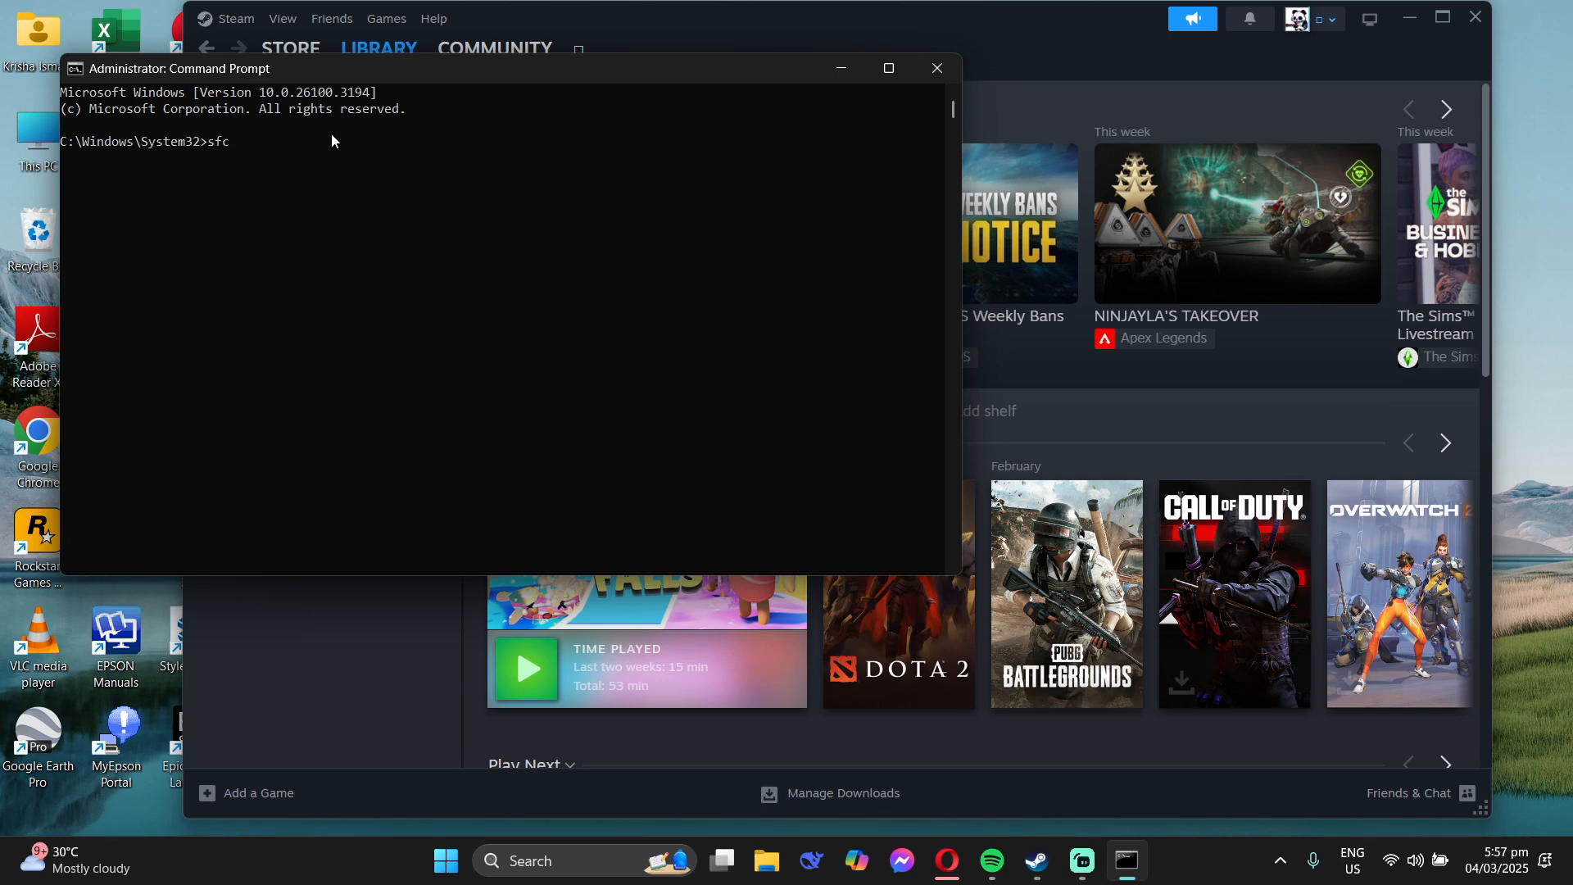
text(/sca)
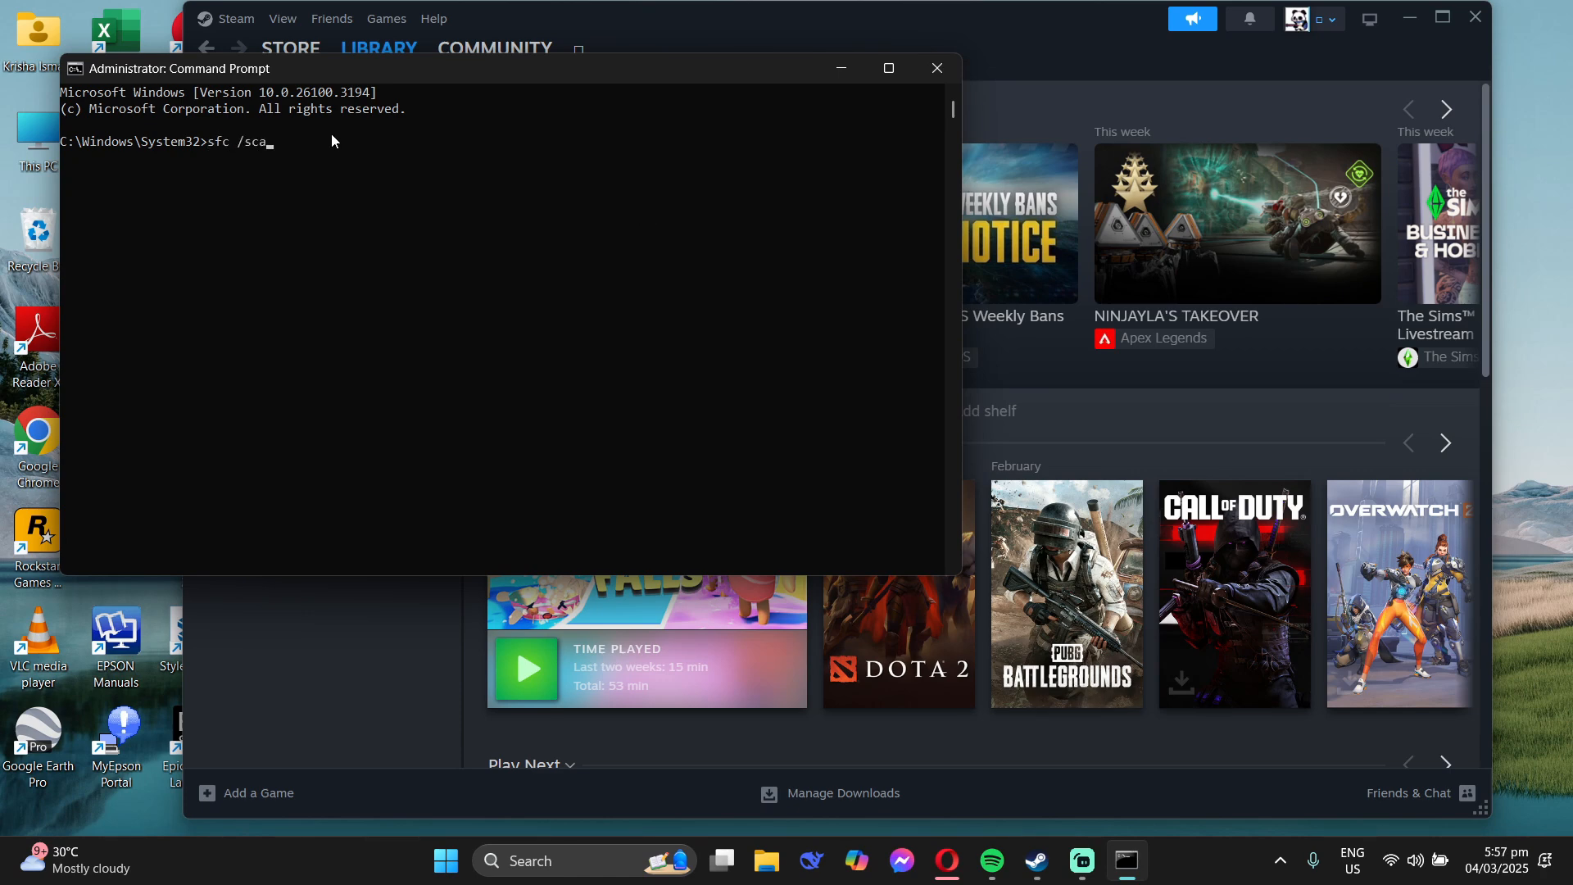
key(enter)
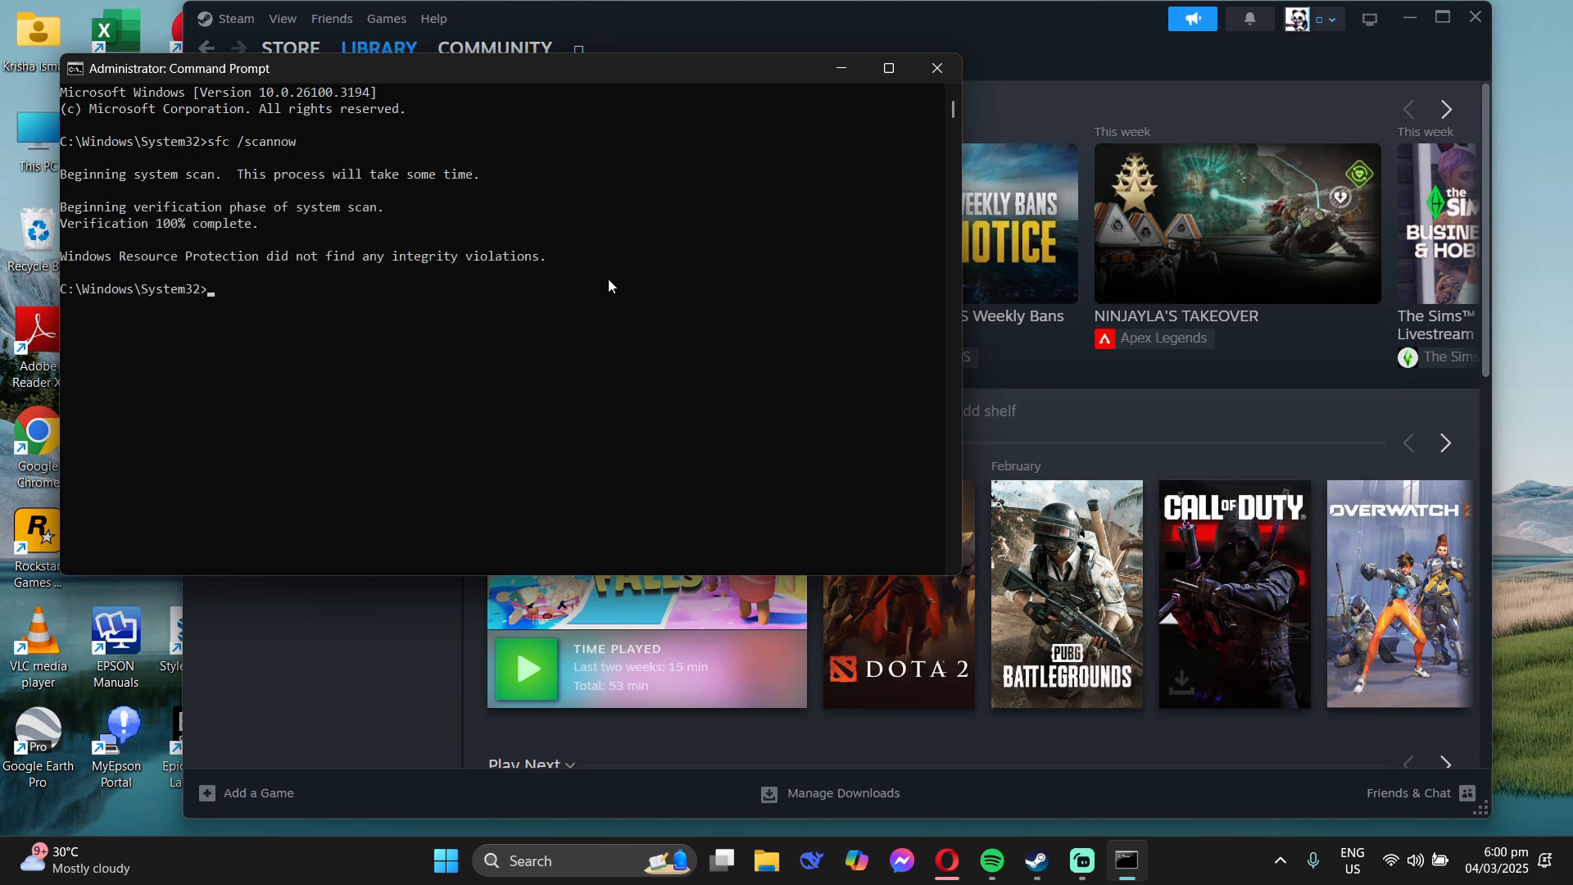
click(935, 68)
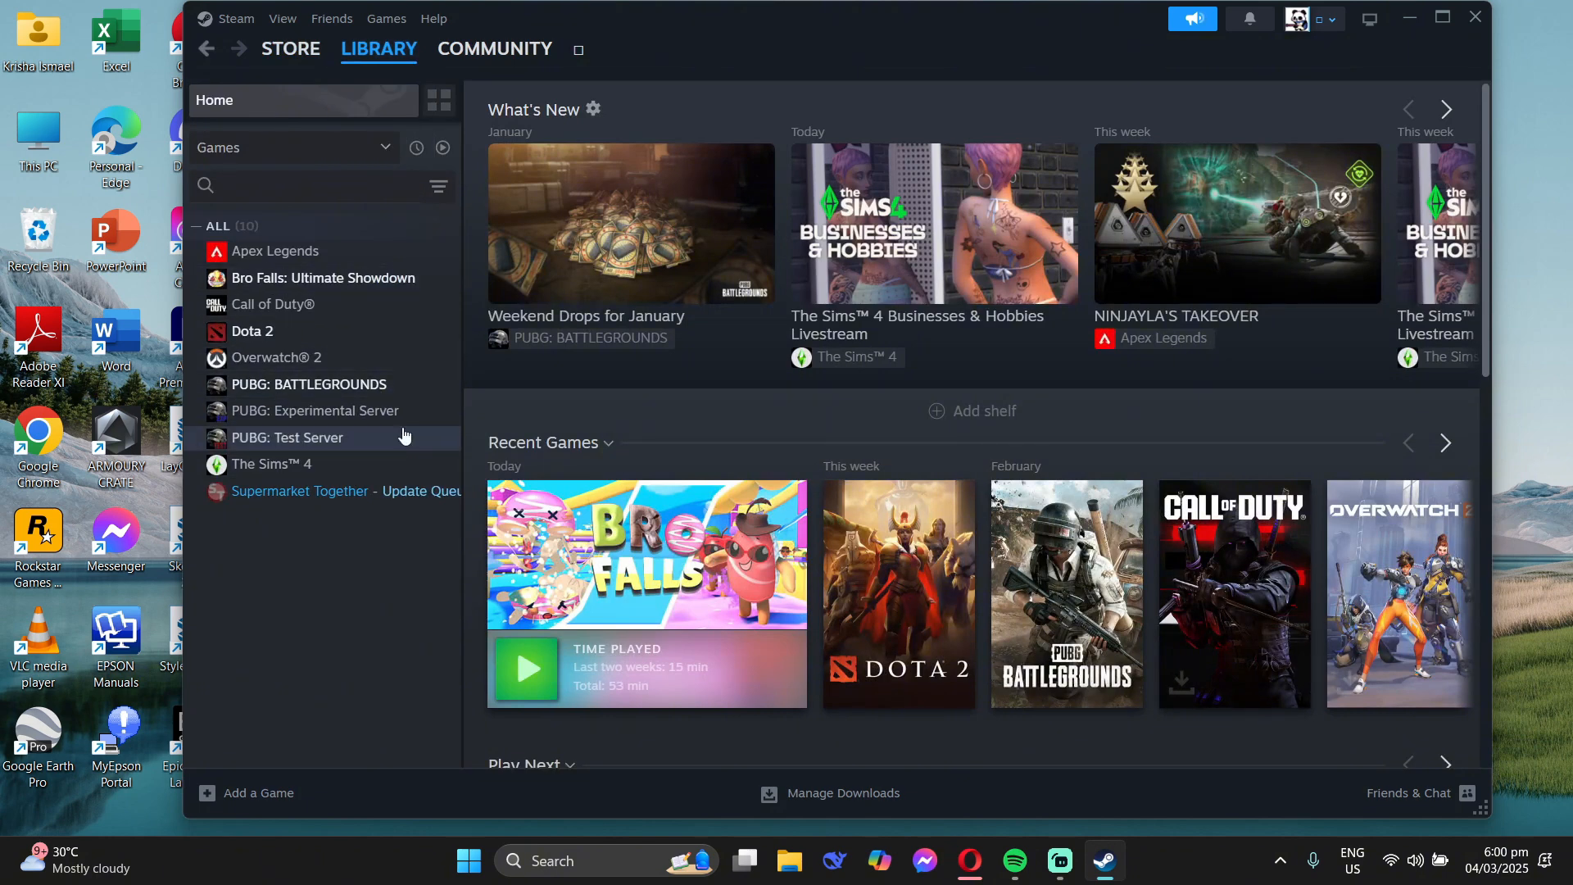
Step: Verify integrity of Dota 2's installed files (6872 validated) from Properties, then close it
right_click(251, 330)
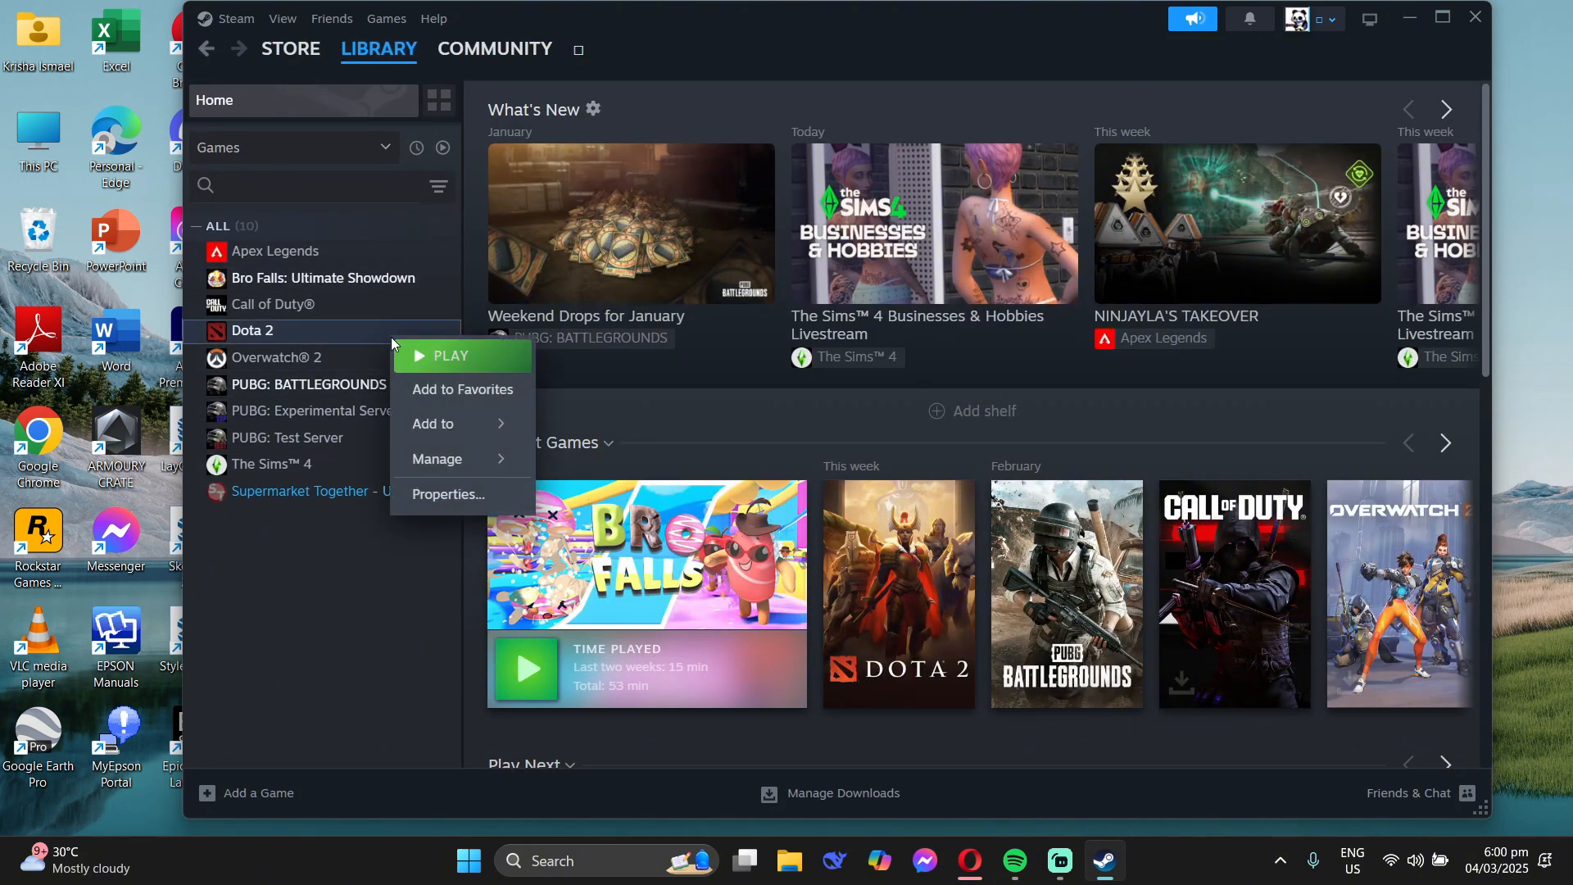
click(447, 494)
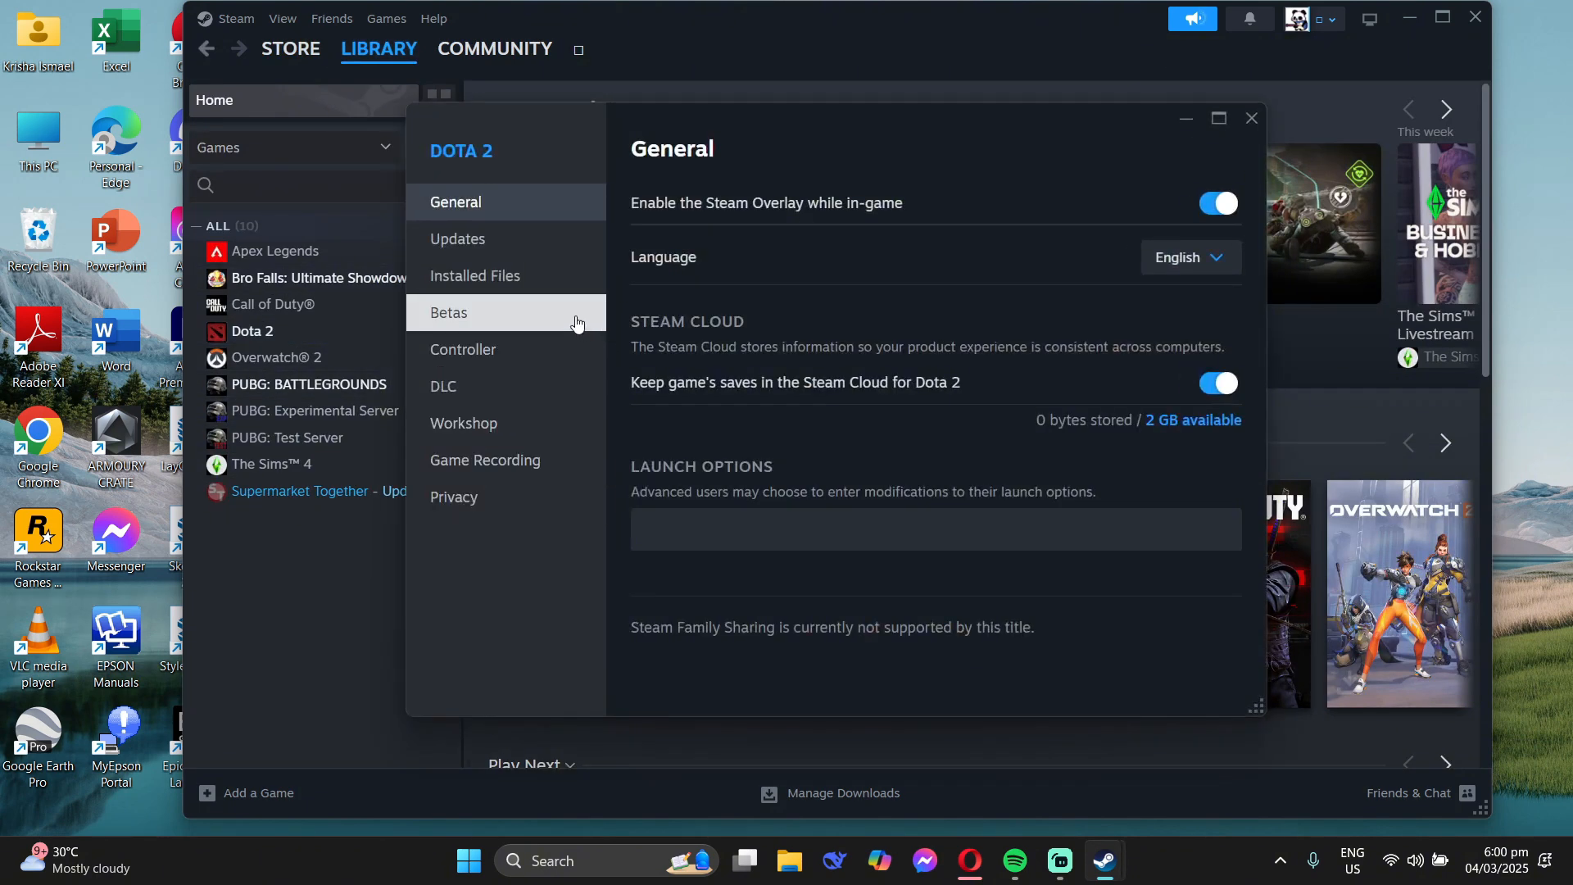
click(474, 276)
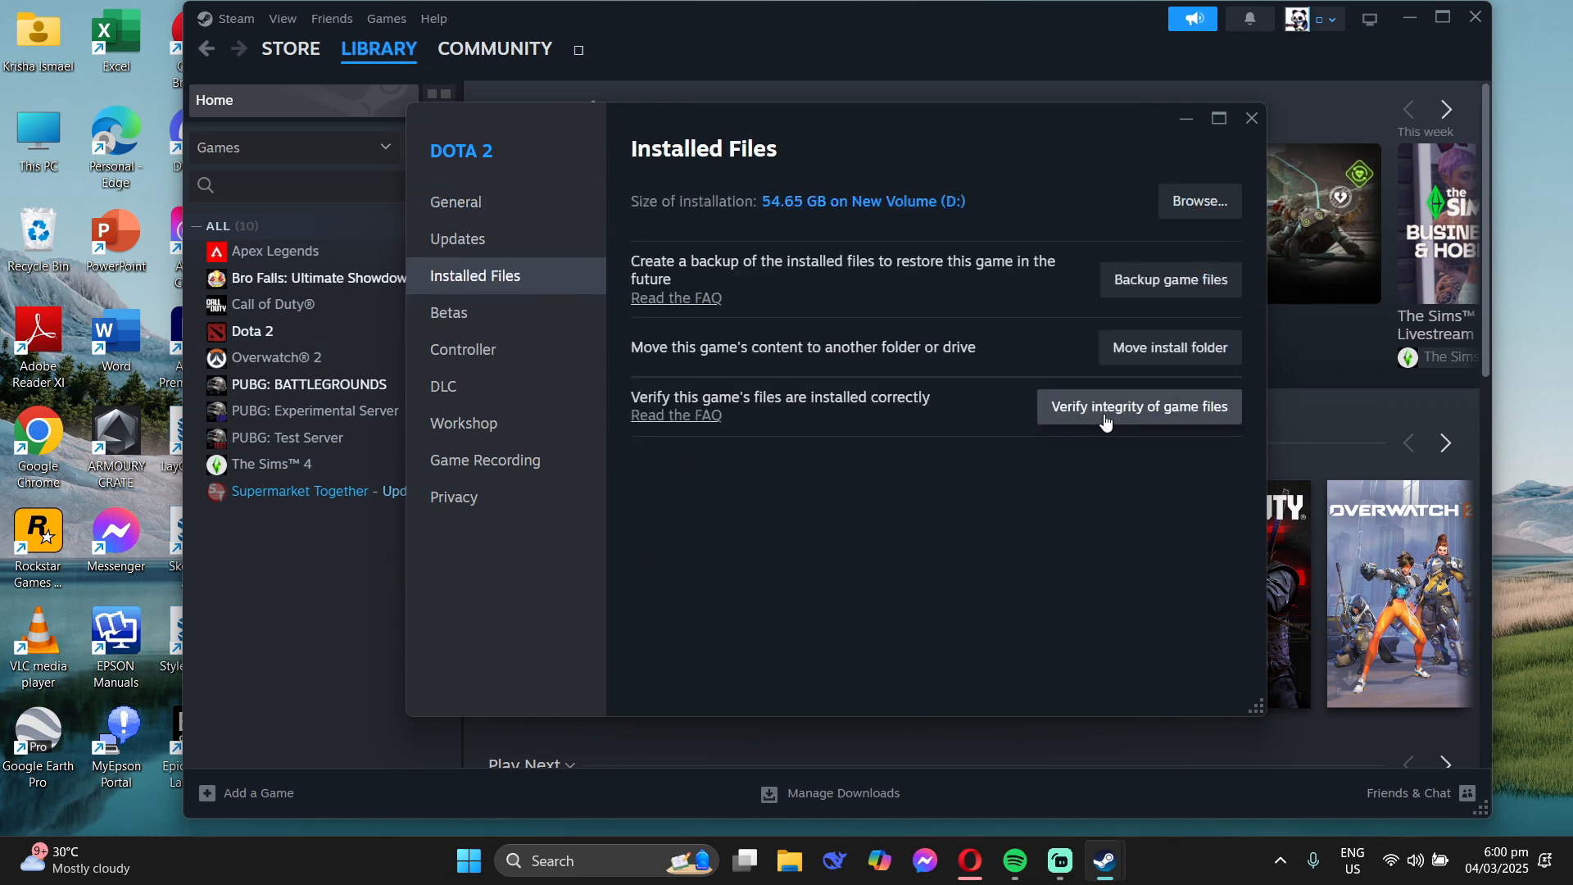
click(1138, 406)
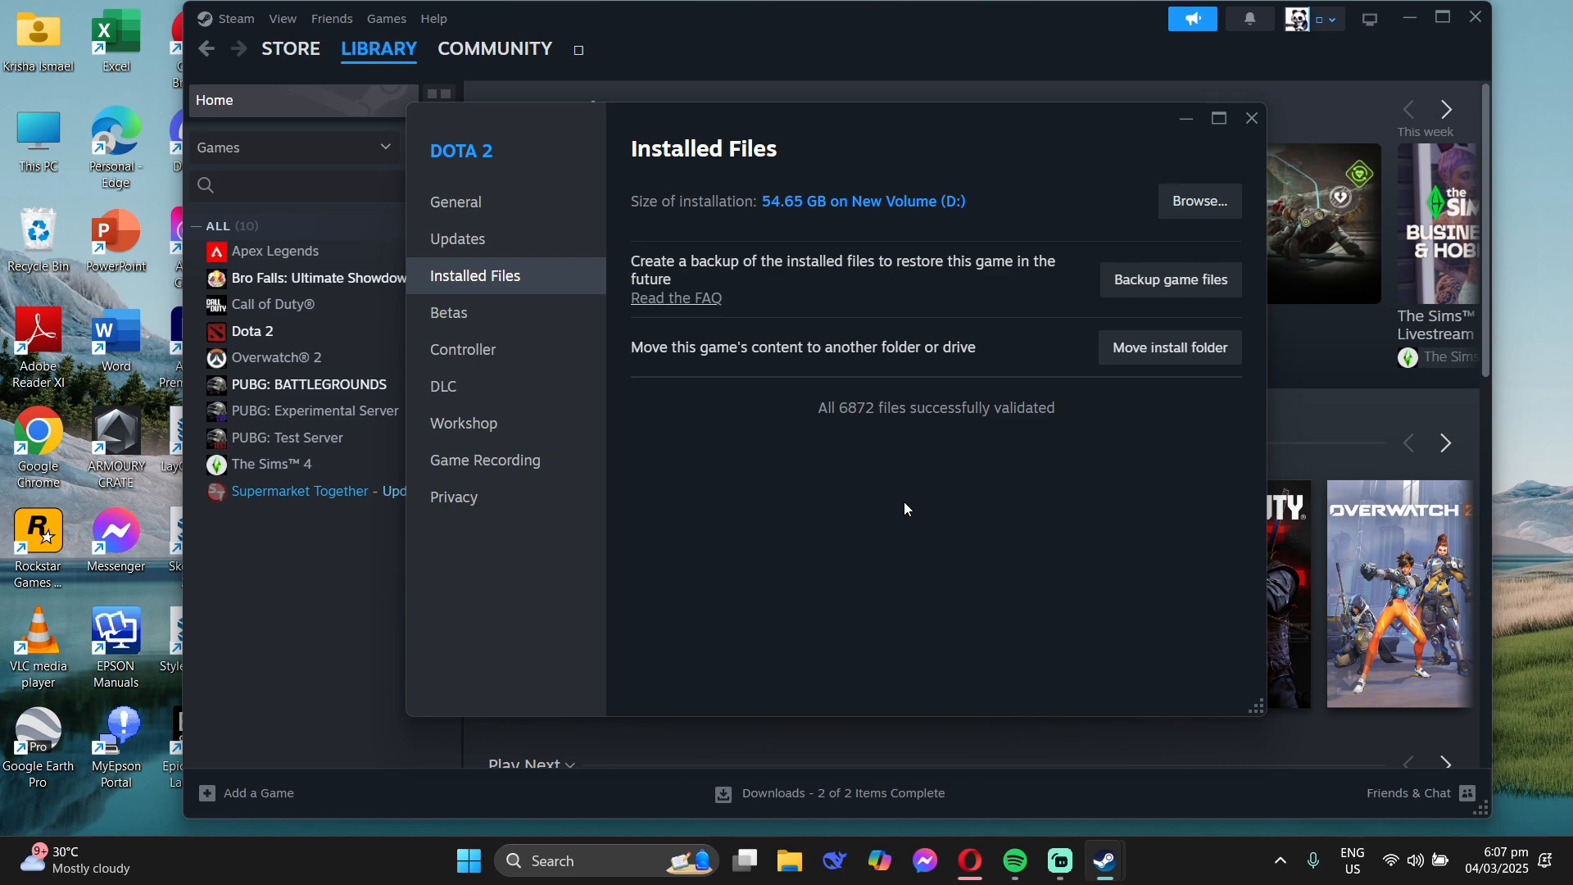
click(1251, 117)
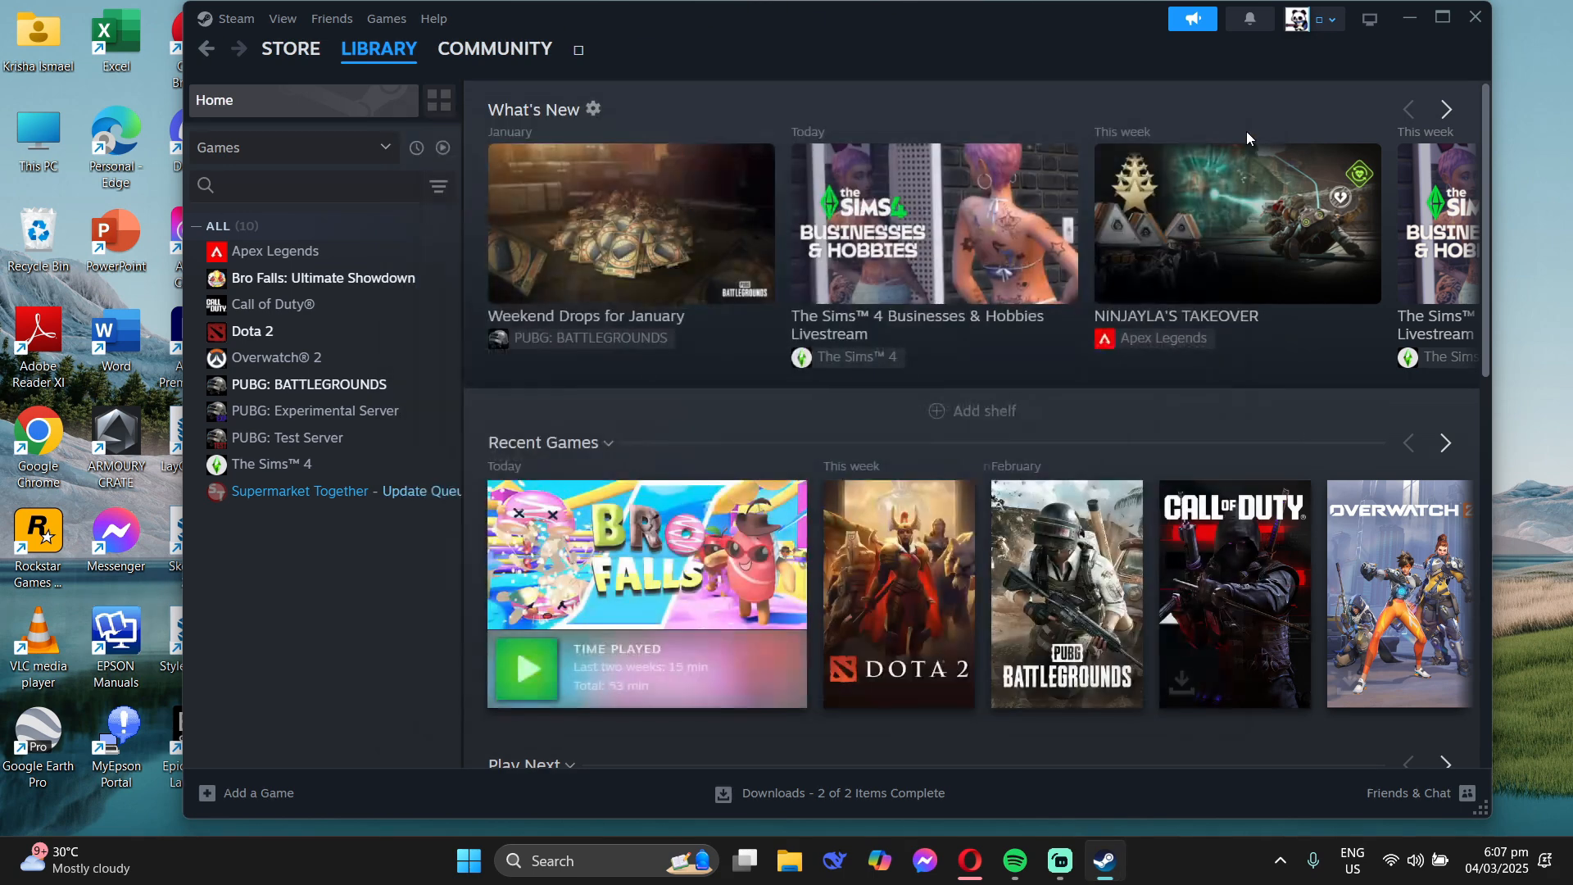
mouse_move(1474, 18)
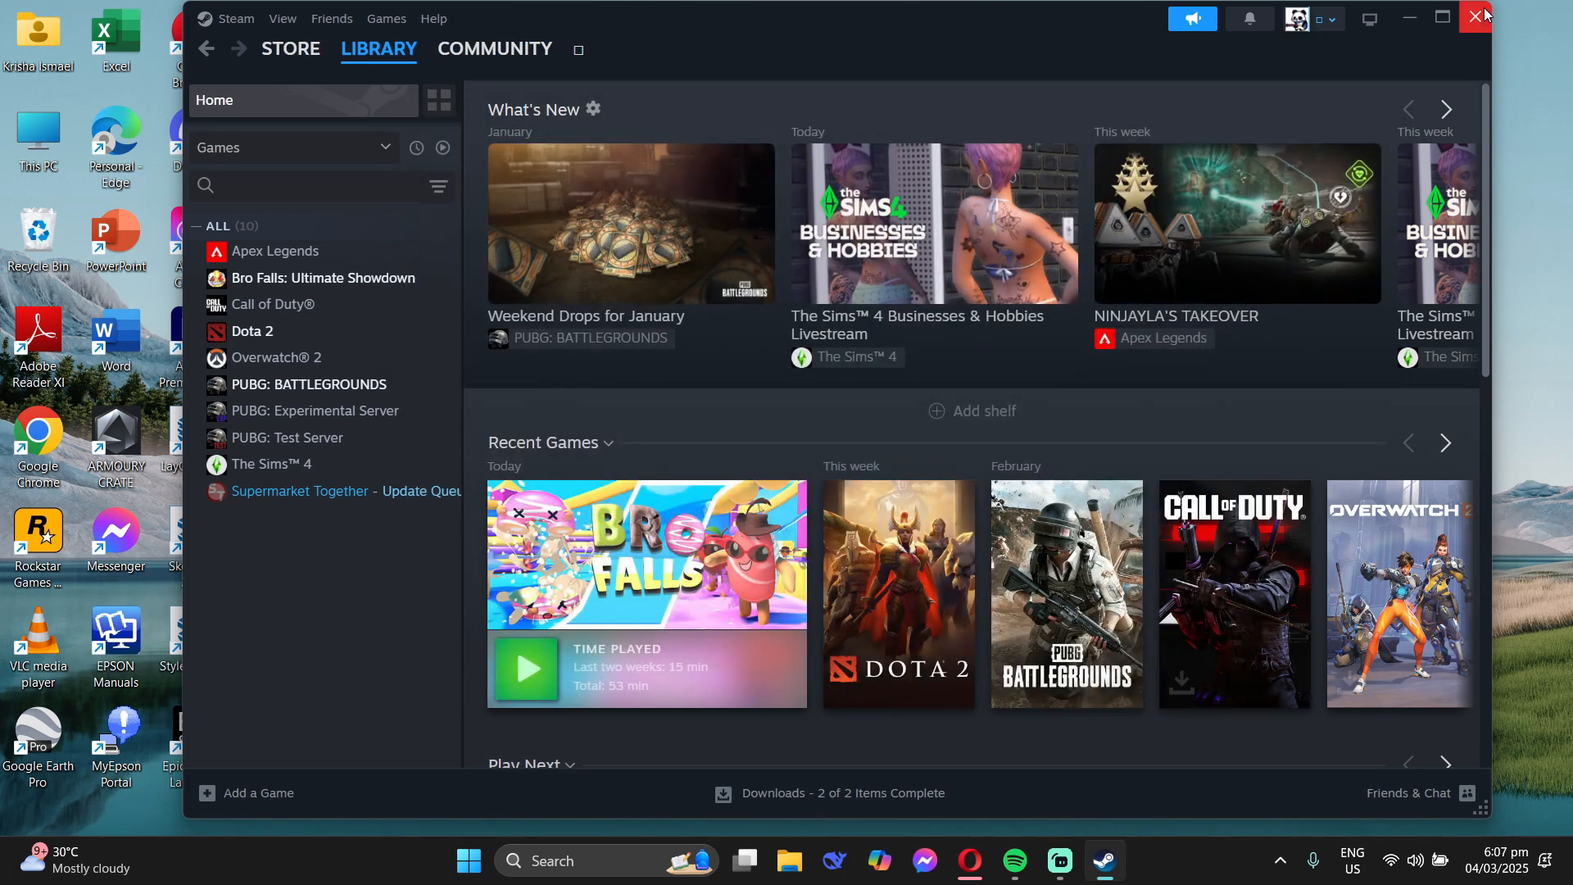